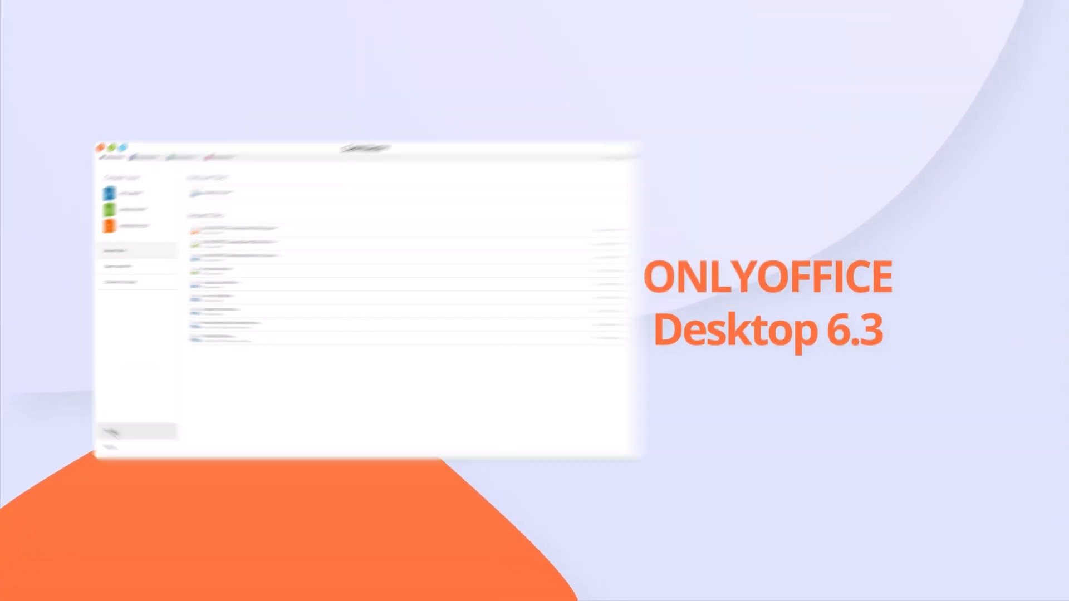
Step: Switch the interface theme from Classic Light to Dark and apply it
left_click(330, 321)
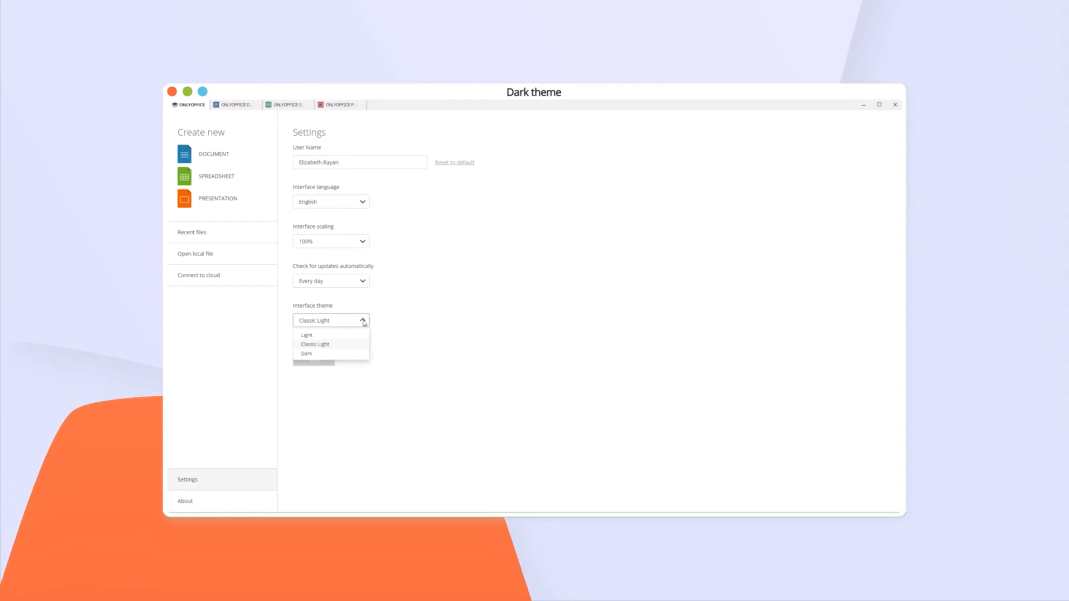
left_click(306, 354)
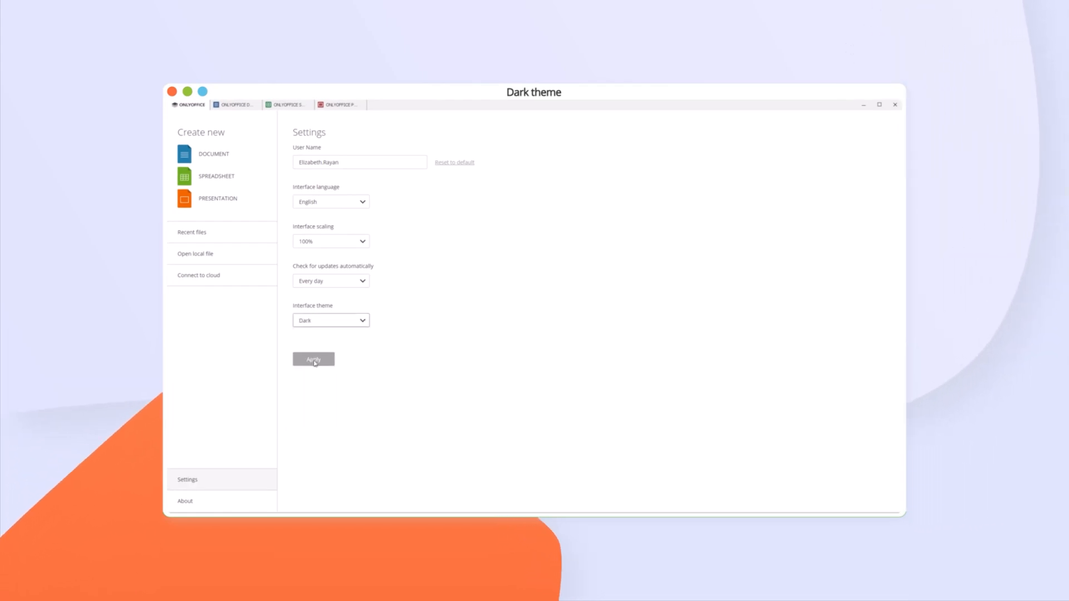
left_click(314, 359)
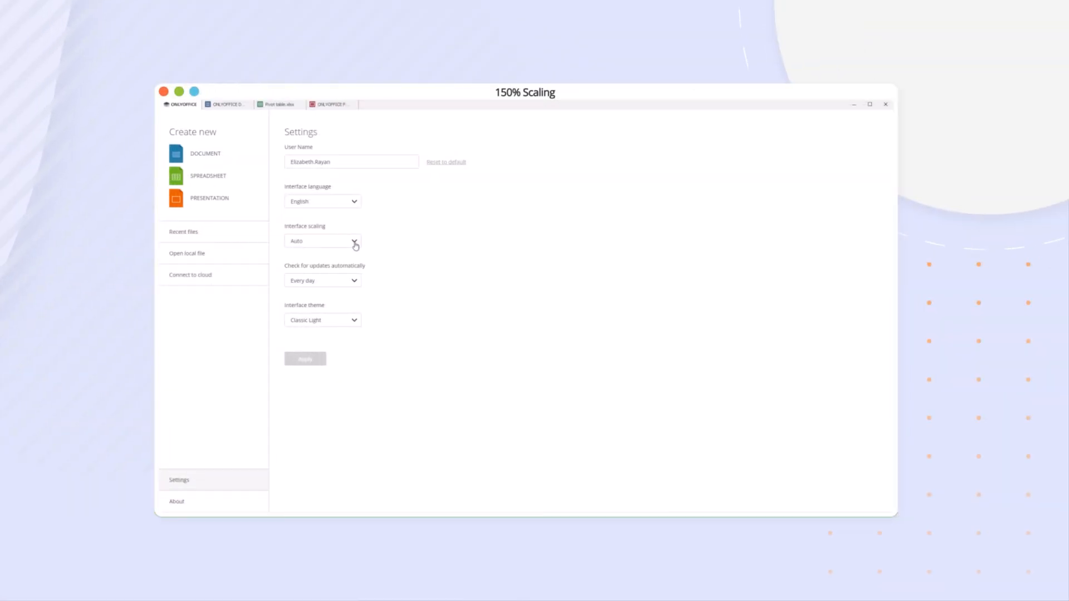
Step: Set interface scaling to 150% and return to the Desktop Editors 6.3 document
left_click(354, 241)
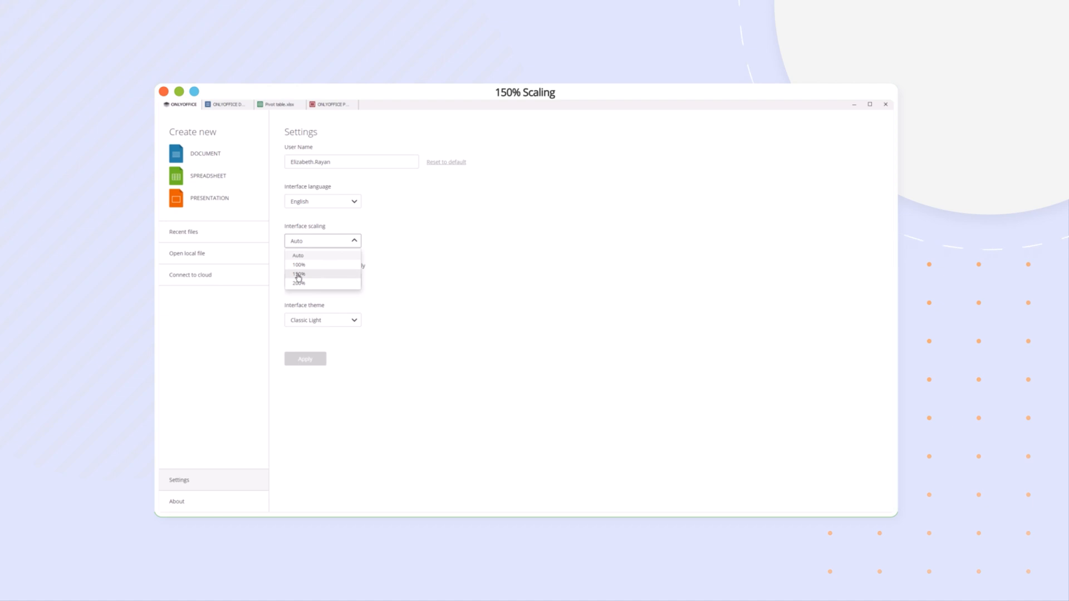
left_click(299, 274)
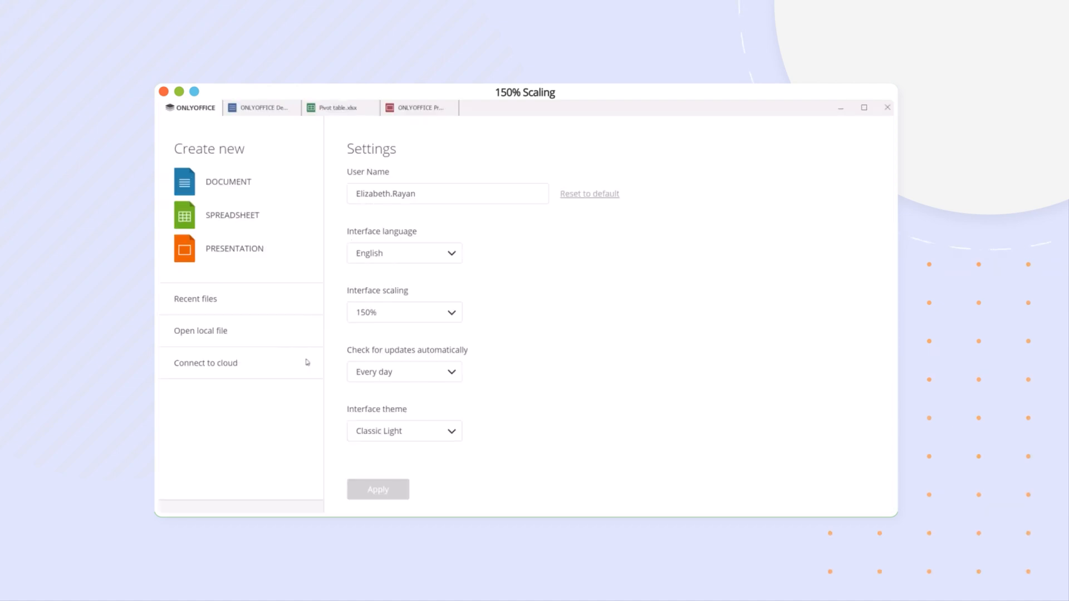
left_click(261, 107)
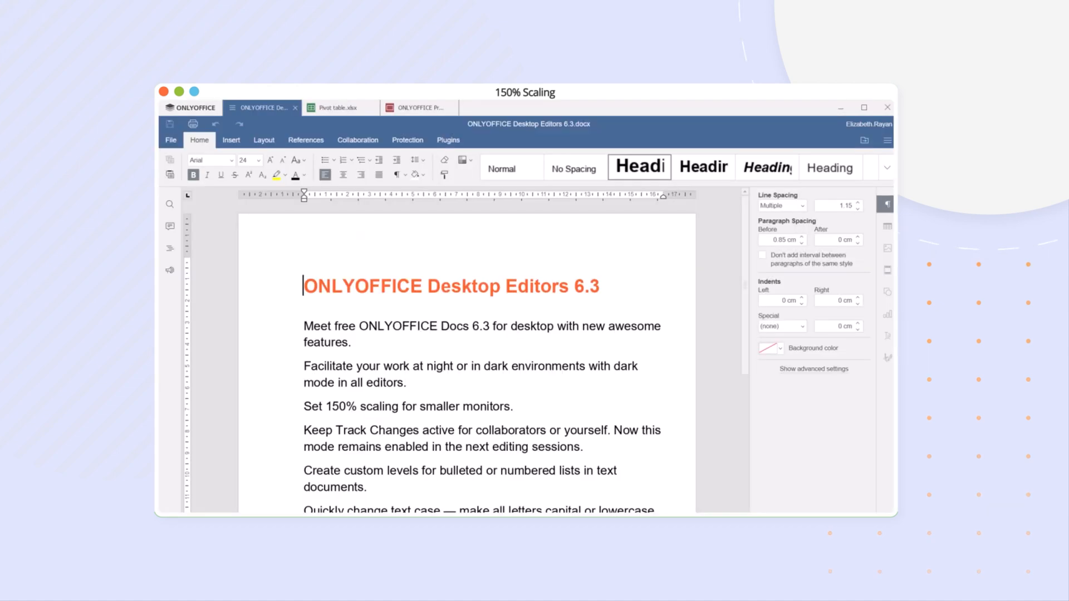
Step: Turn on Track Changes for me and everyone and confirm enabling it
left_click(262, 143)
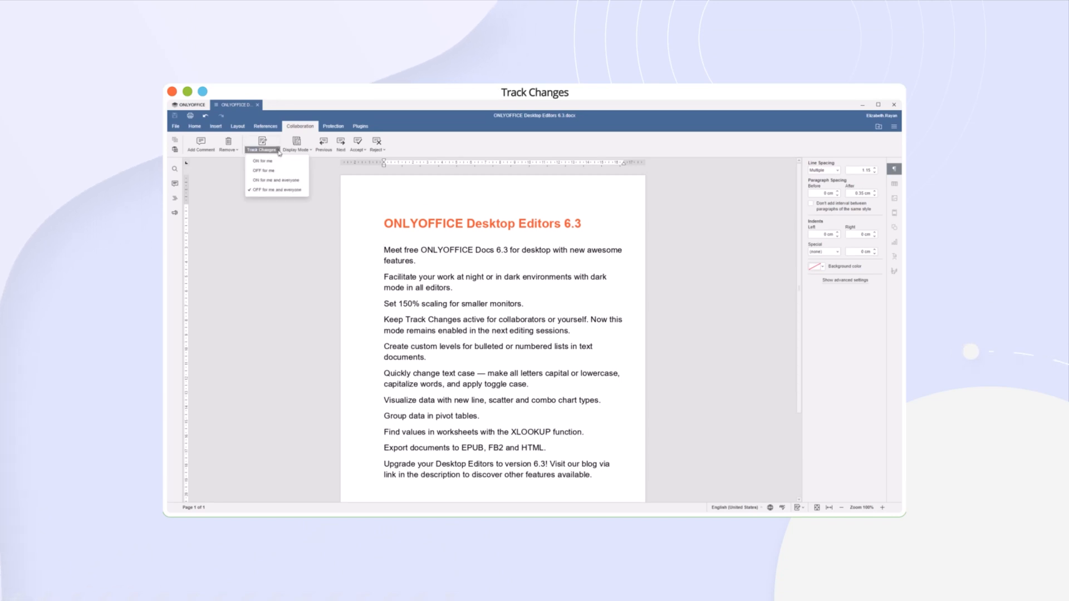
left_click(267, 180)
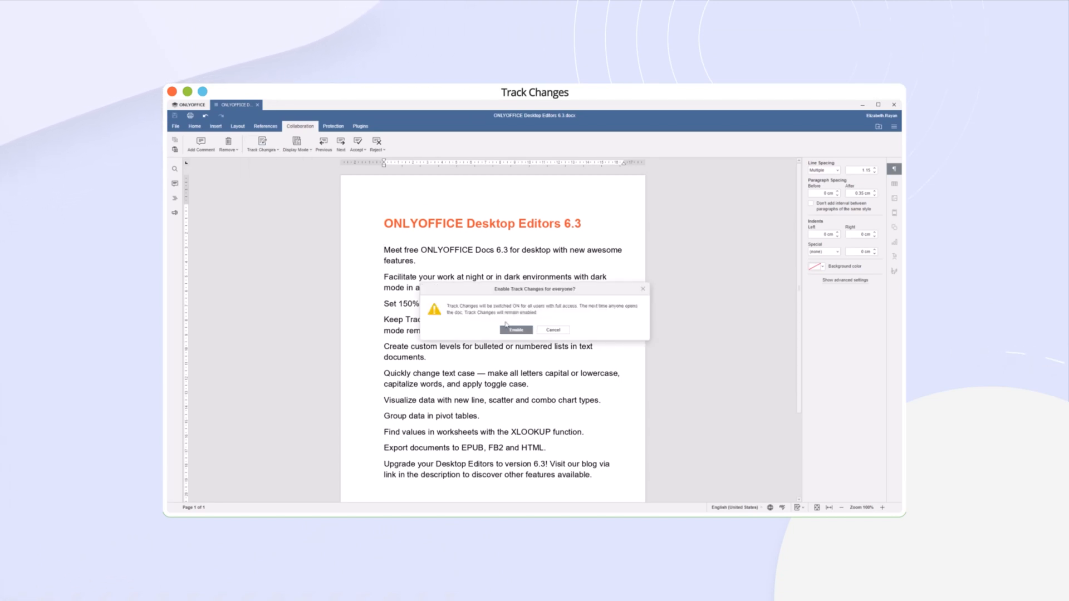
left_click(517, 330)
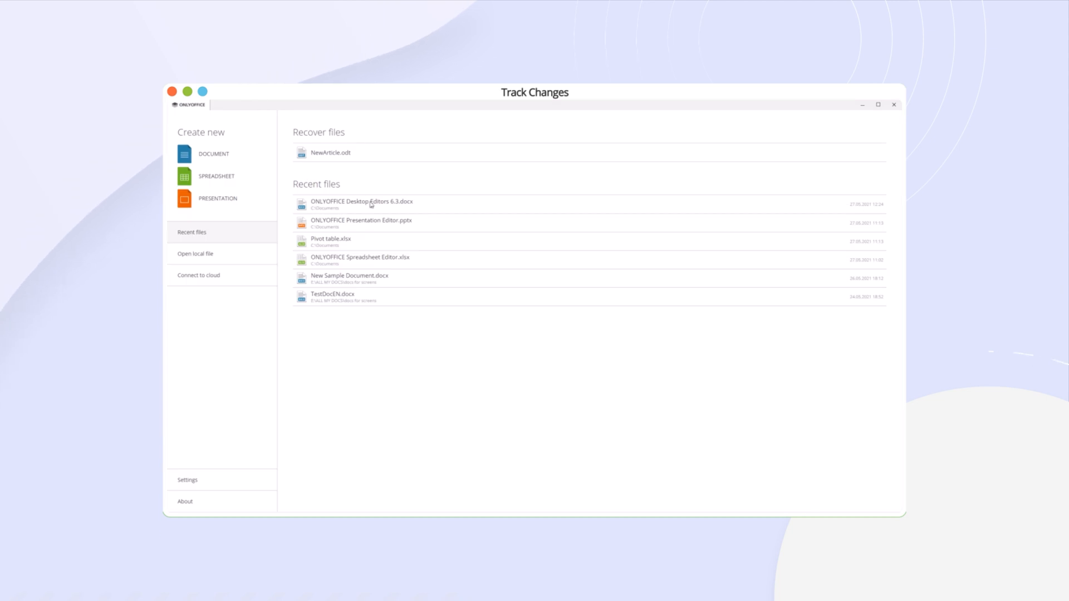
Step: Reopen the 6.3 document and nest the three chosen bullets one list level deeper
double_click(355, 201)
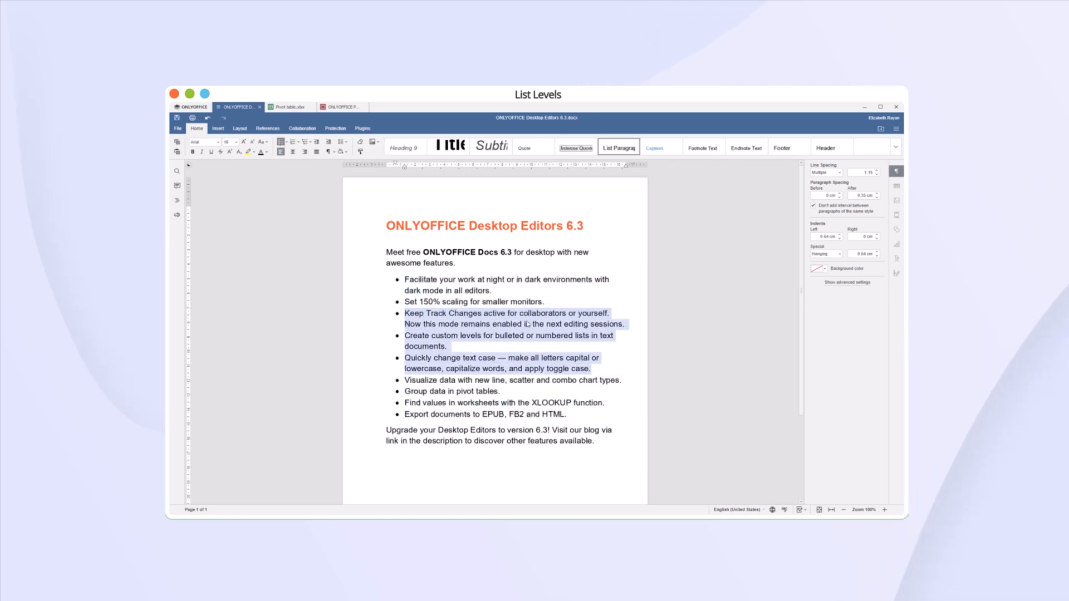
left_click(281, 143)
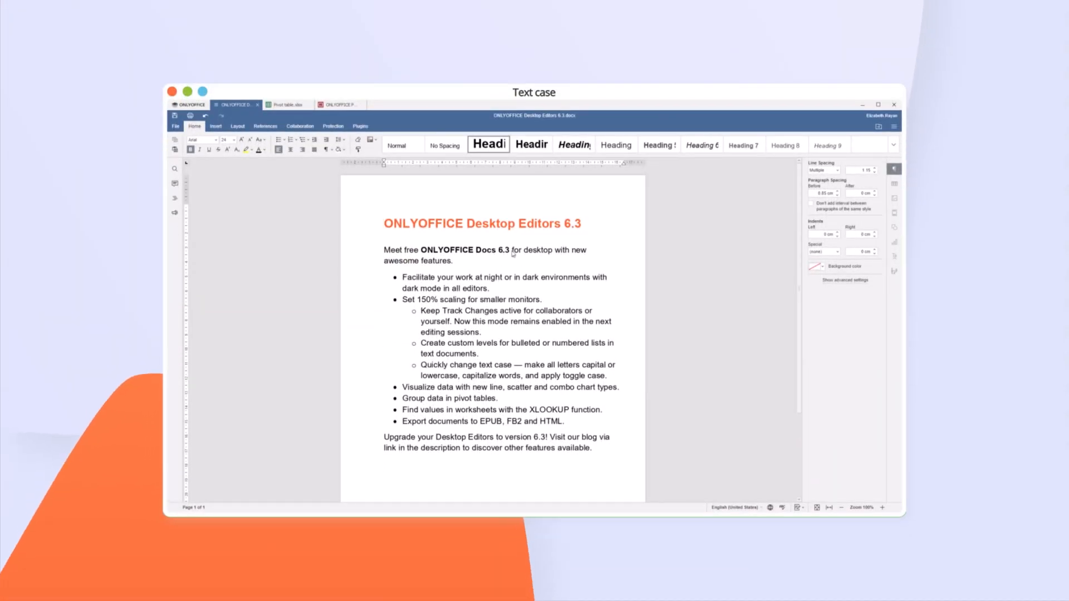
Step: Cycle 'for desktop with new awesome features' through UPPERCASE, lowercase and Capitalize Each Word
left_click_drag(509, 249, 453, 260)
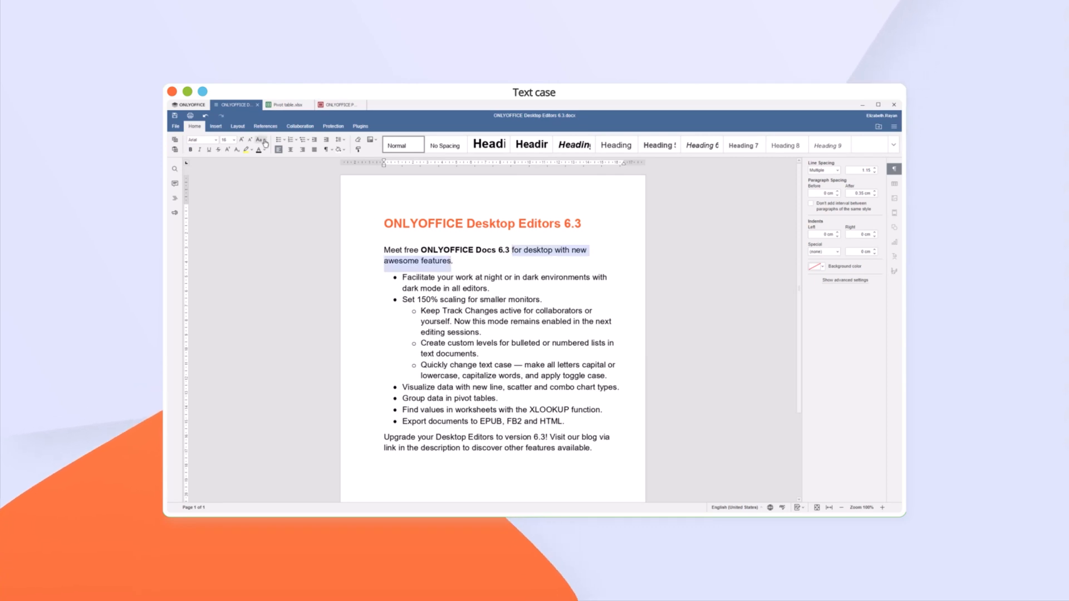
left_click(264, 140)
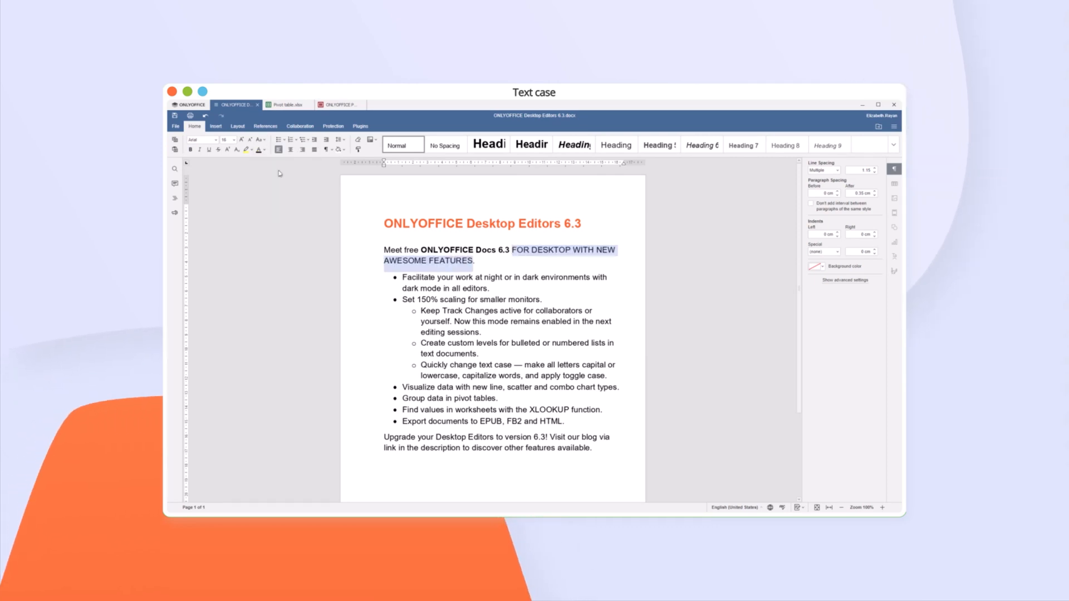
left_click(258, 140)
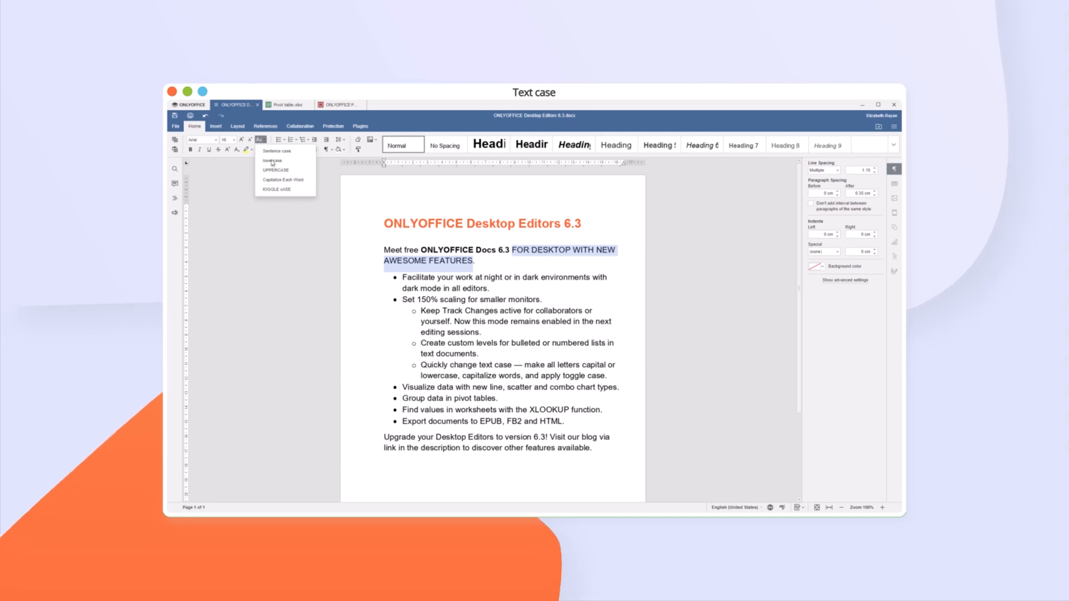
left_click(272, 160)
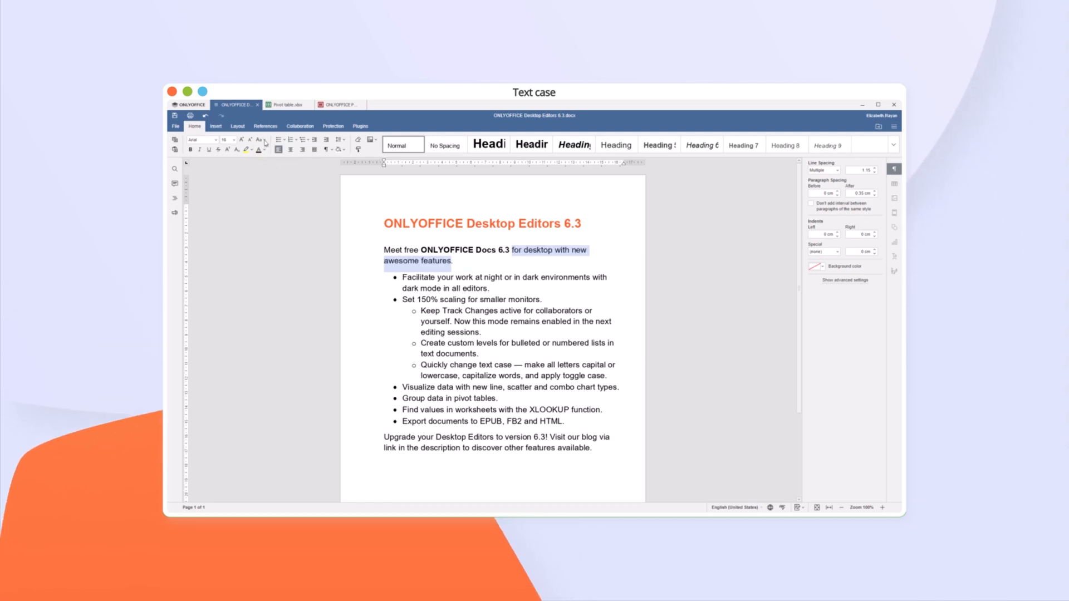
left_click(259, 140)
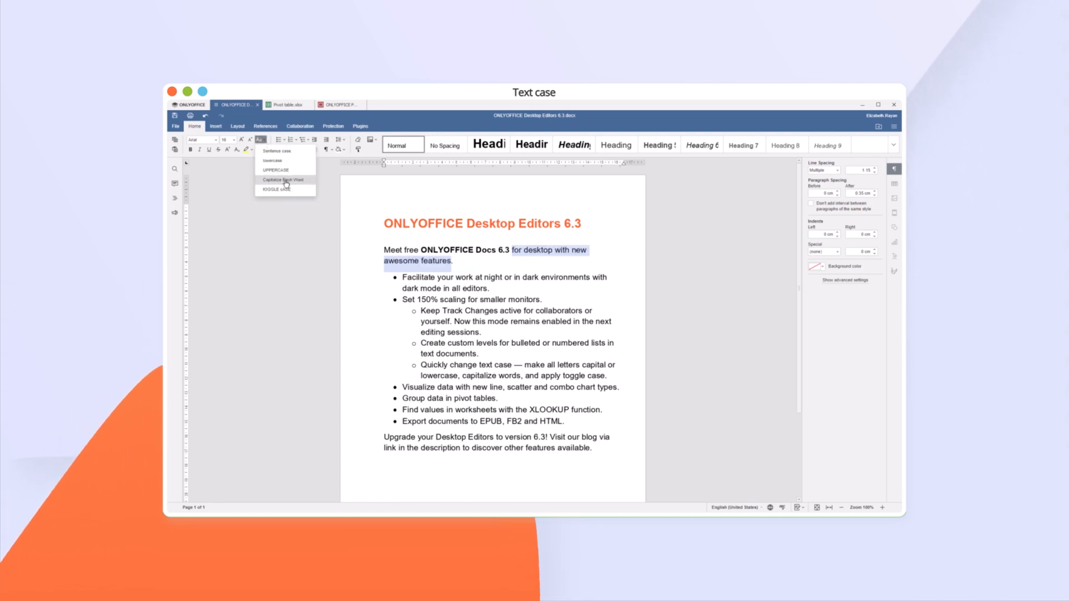
left_click(283, 179)
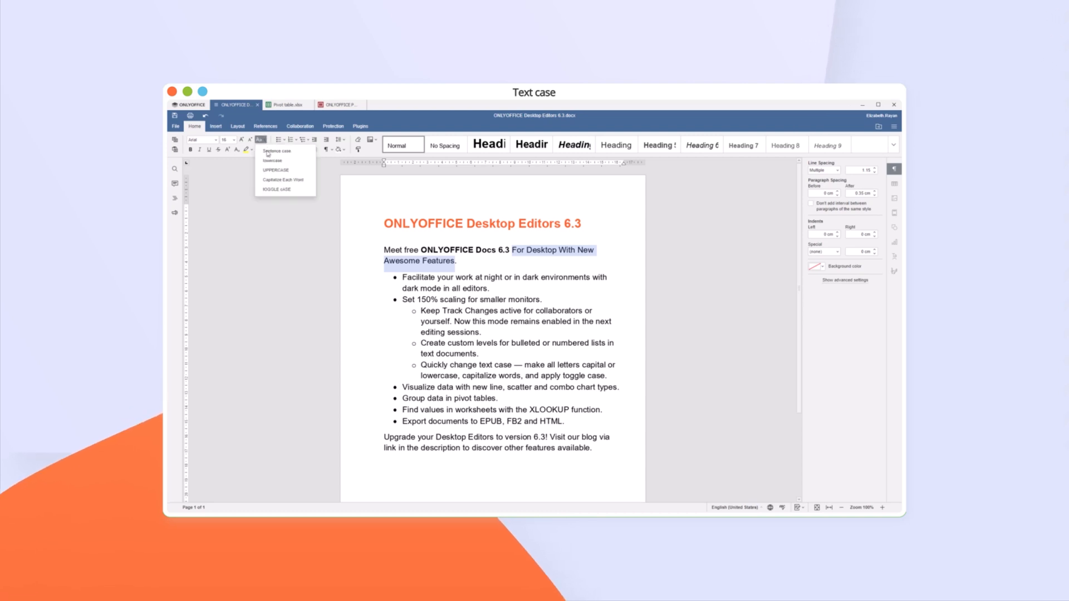
left_click(276, 190)
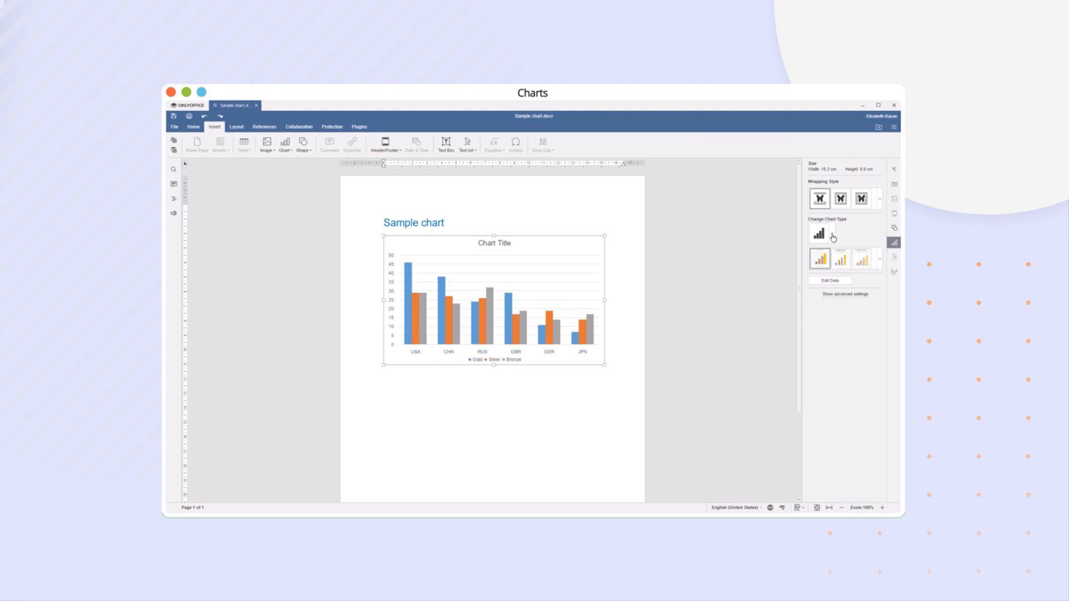
Step: Change the medal column chart to a line chart with markers
left_click(818, 233)
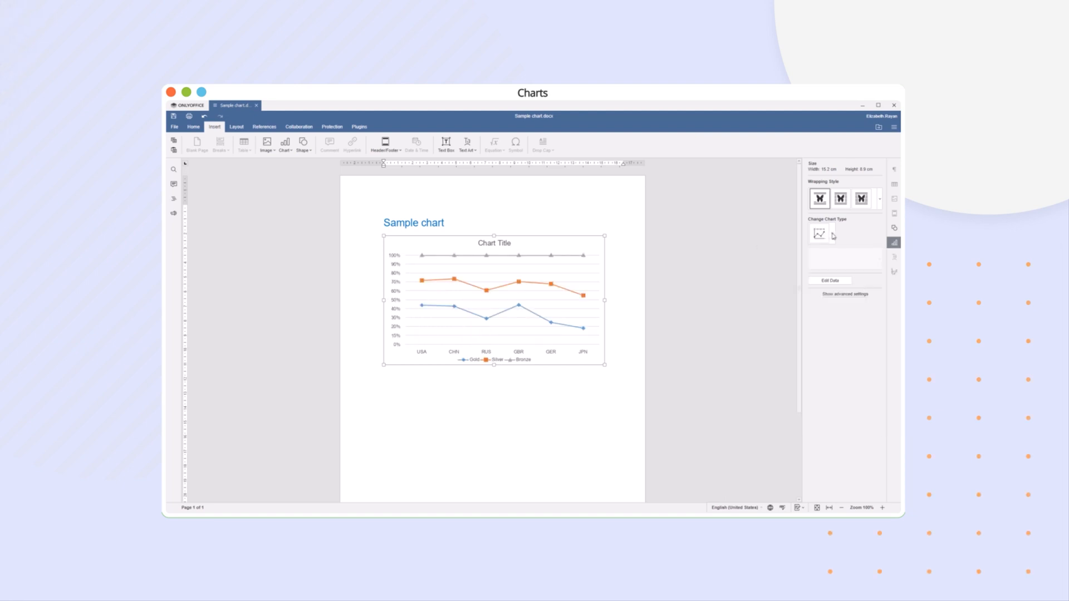
left_click(817, 234)
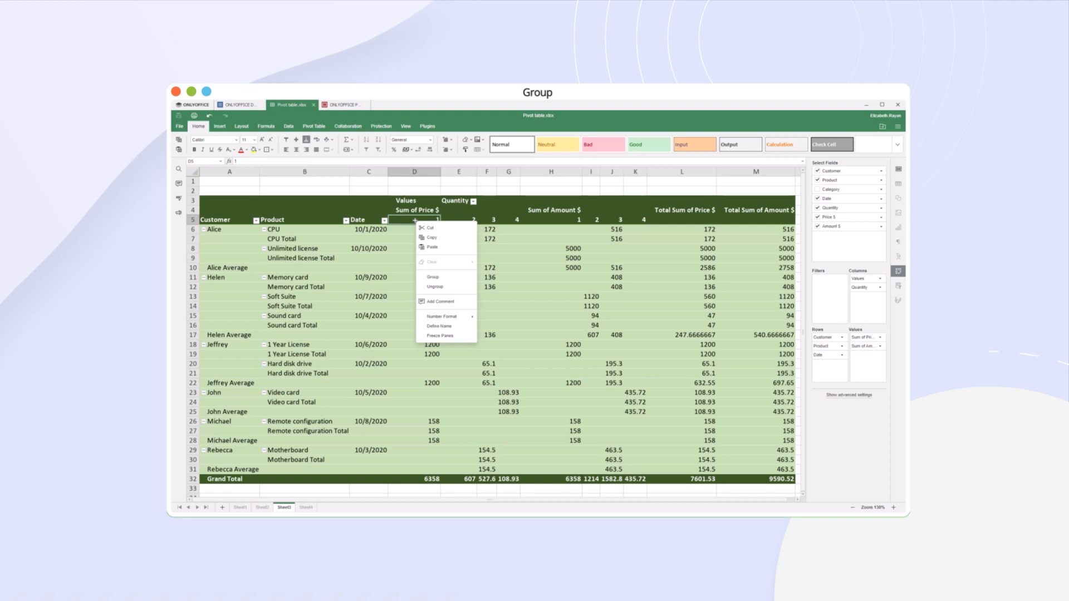
Step: Group Quantity columns 1 to 4 by 2, then start grouping the Date field
left_click(432, 276)
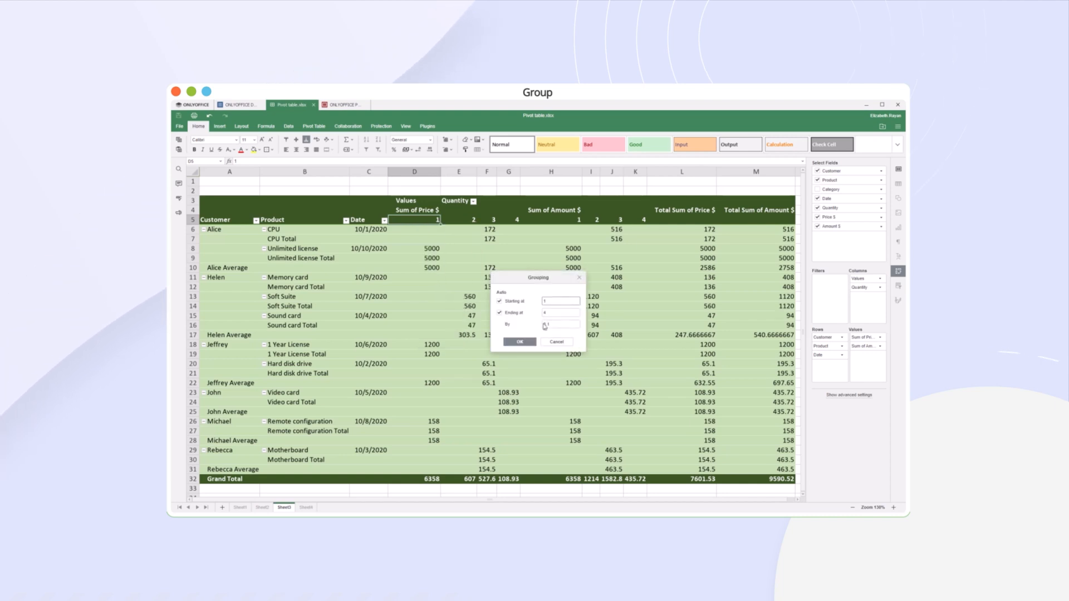
left_click(519, 341)
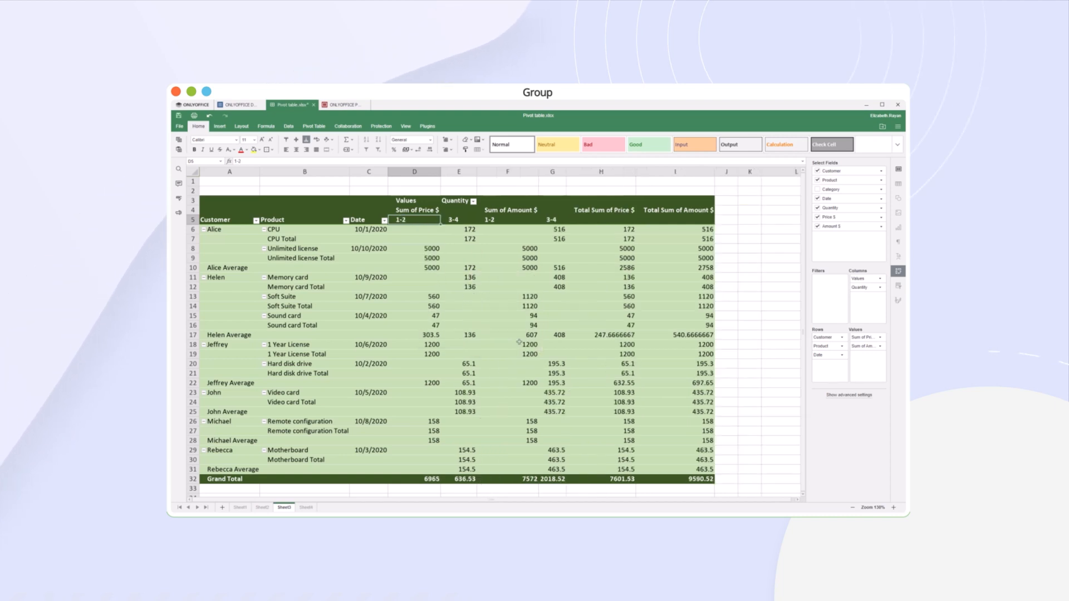
right_click(369, 229)
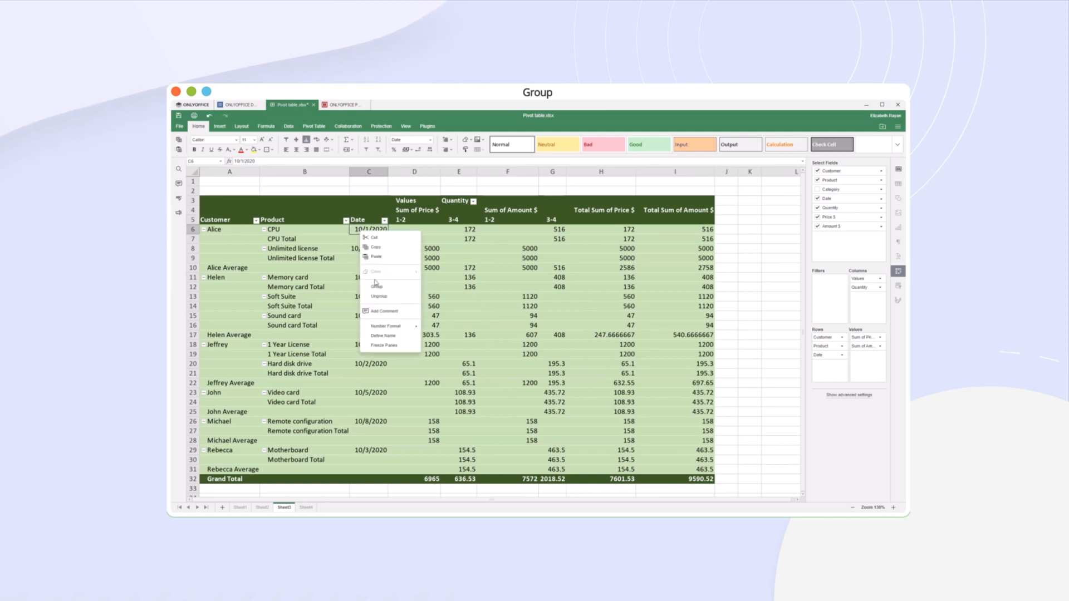
left_click(374, 286)
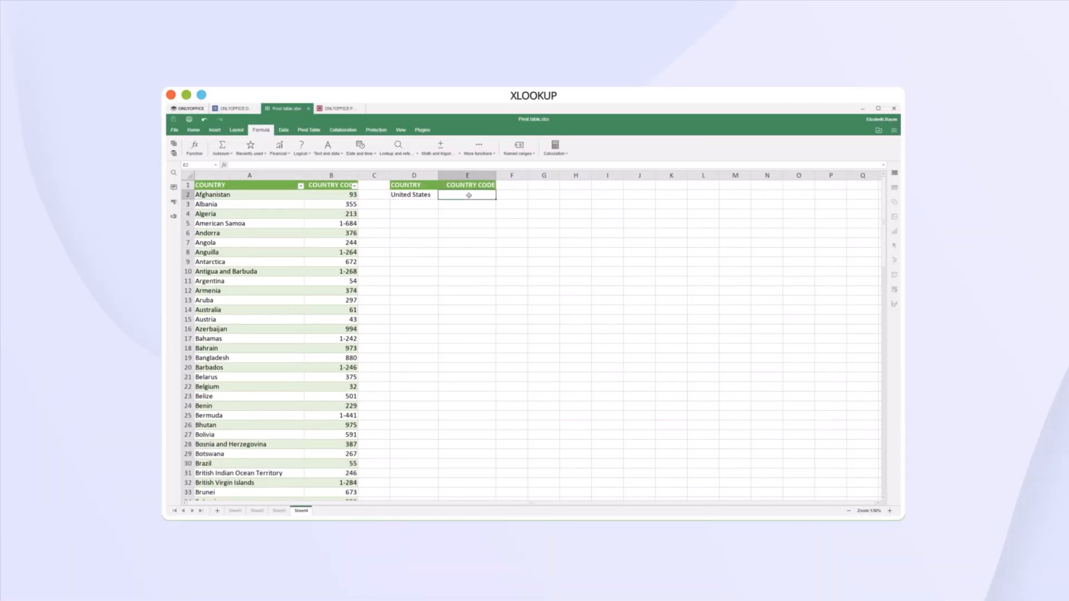
Step: Fill E2 with XLOOKUP(D2, A2:A241, B2:B241) returning country code 1 for United States
left_click(193, 146)
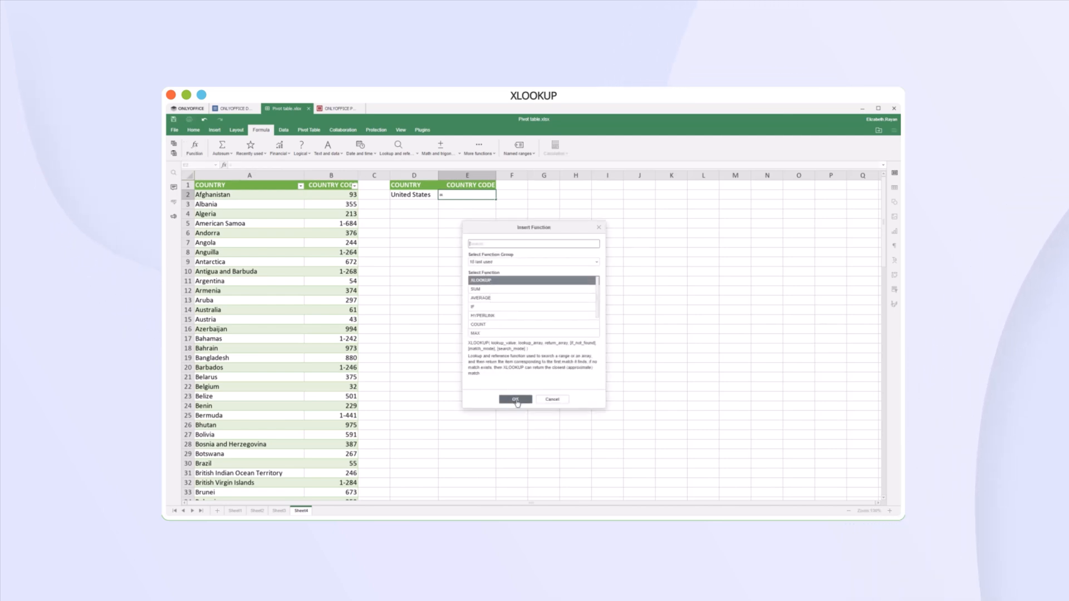
left_click(516, 400)
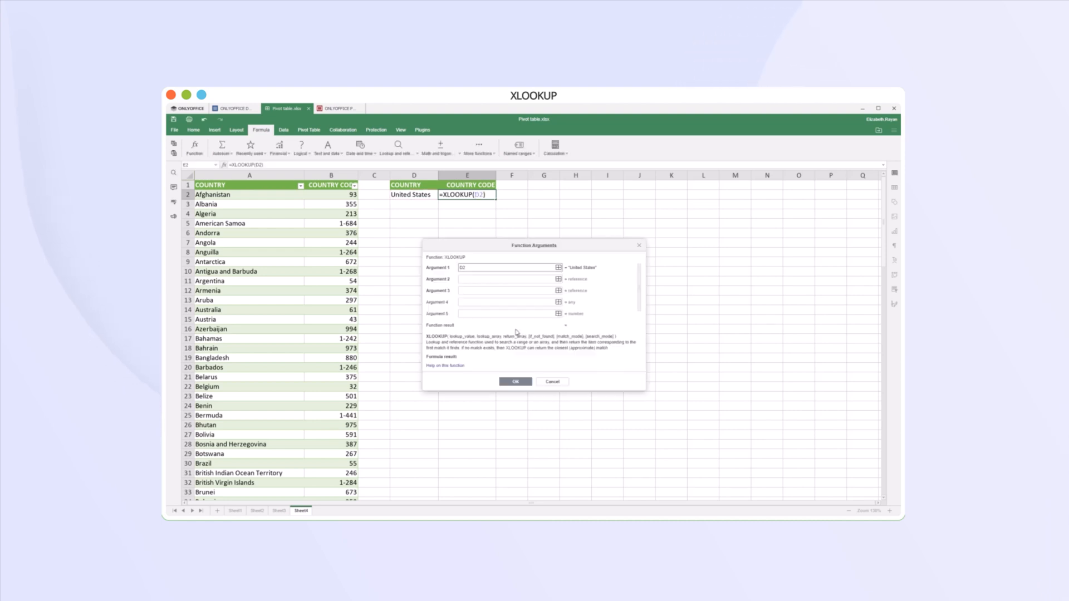
left_click(556, 278)
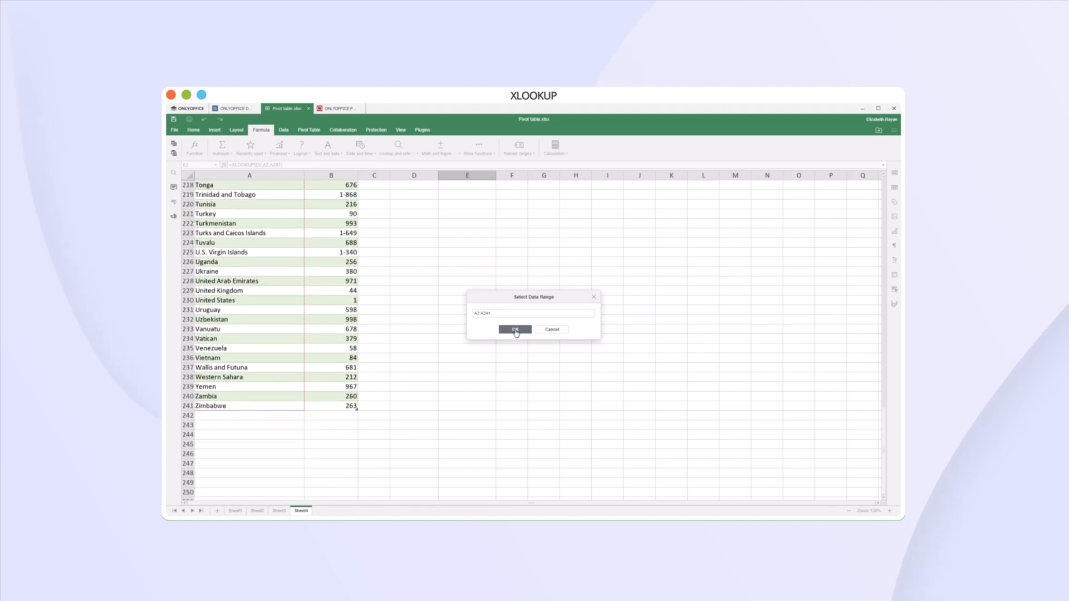
left_click(514, 329)
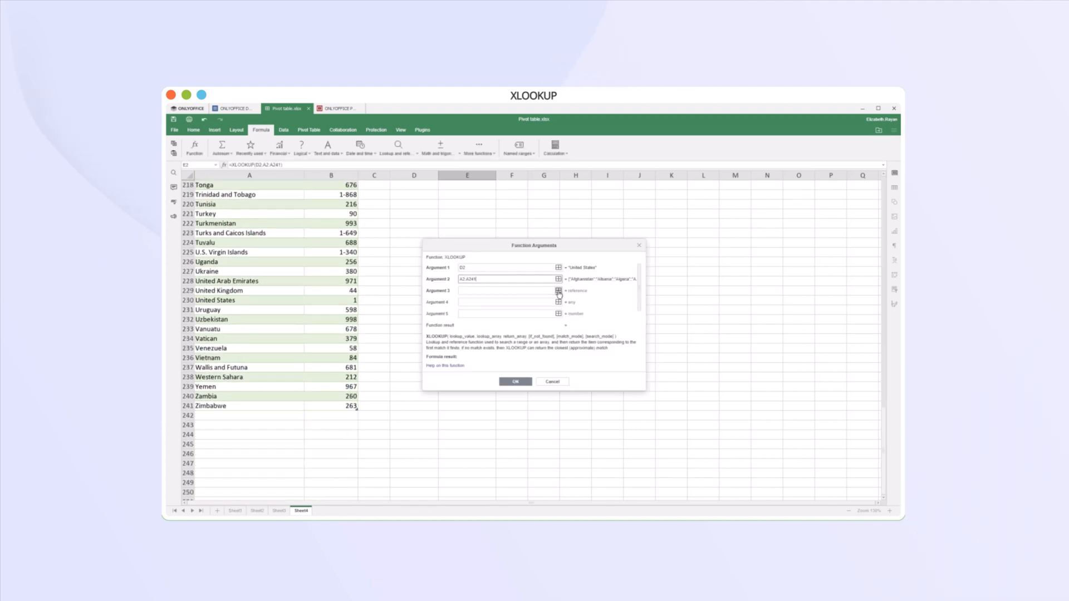
left_click(559, 291)
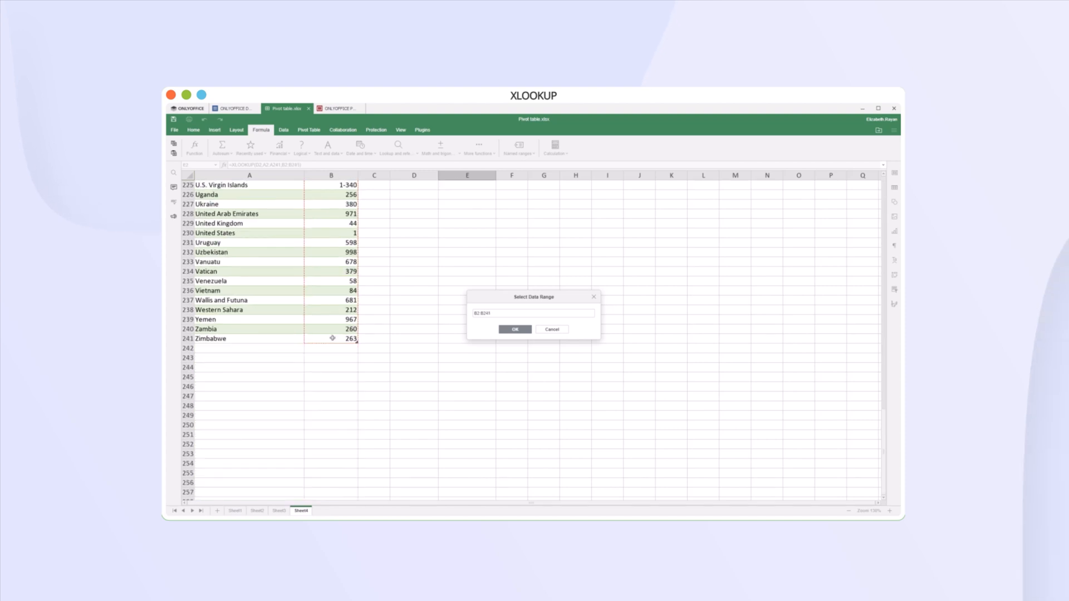
left_click(515, 329)
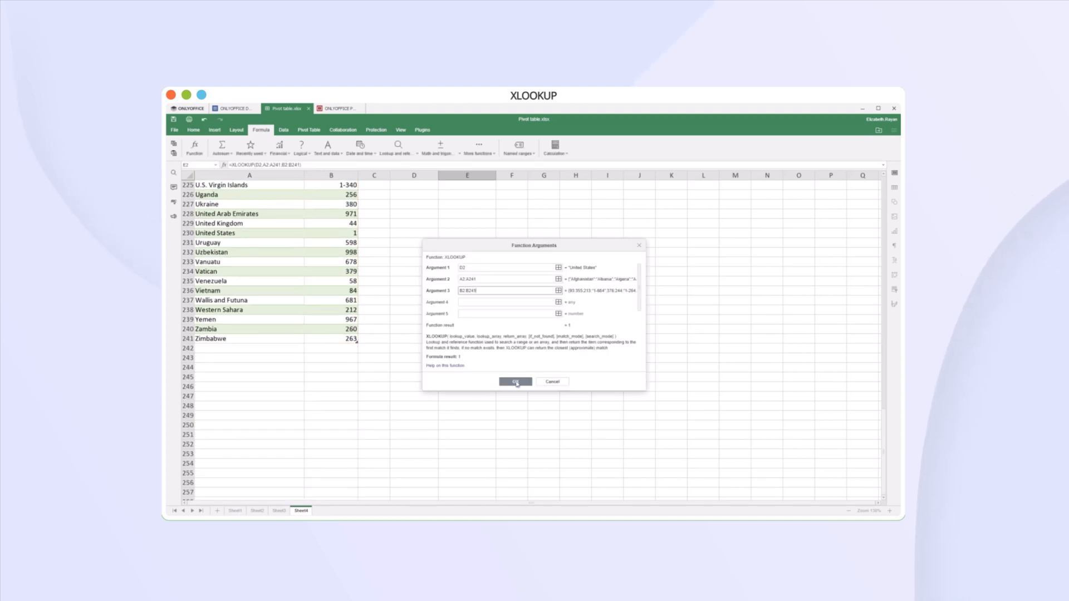
left_click(516, 381)
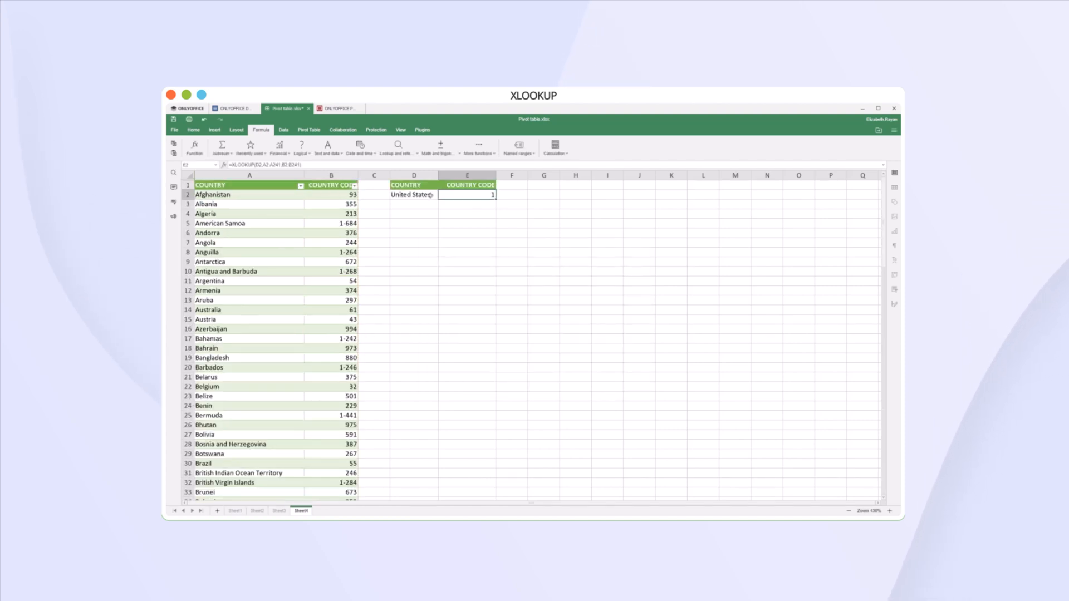